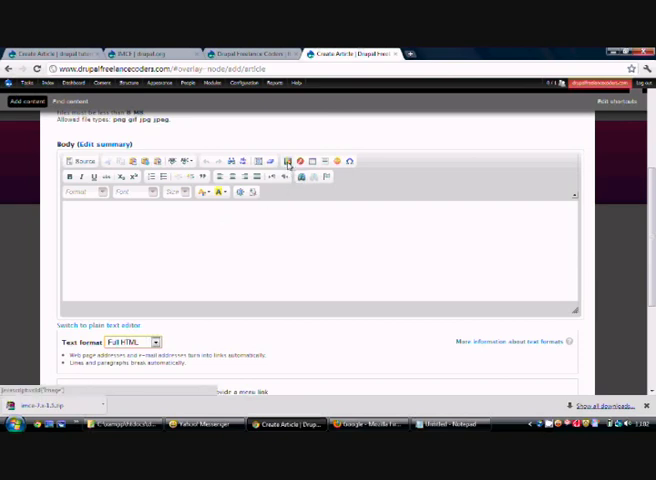
Step: Check the editor's image dialog, then scroll the IMCE project page down to its Downloads section
click(288, 162)
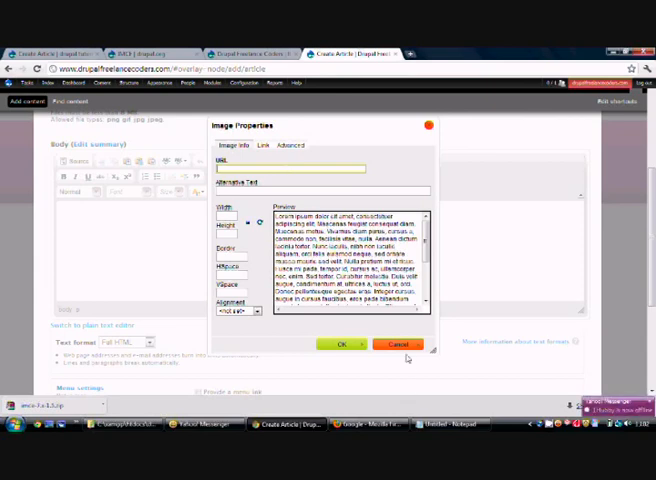
click(396, 344)
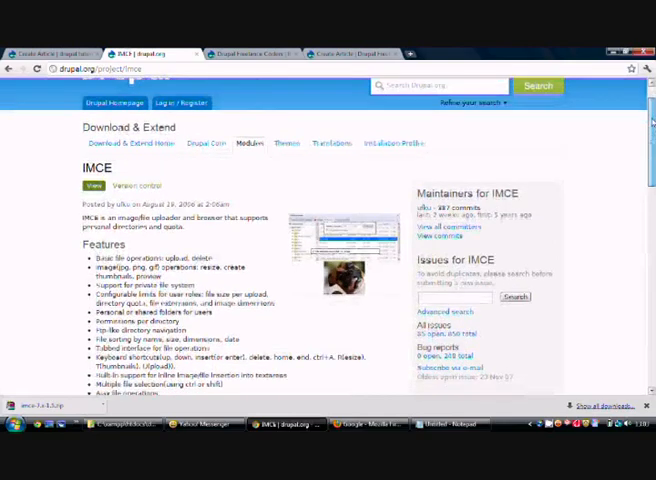
scroll(down, 3)
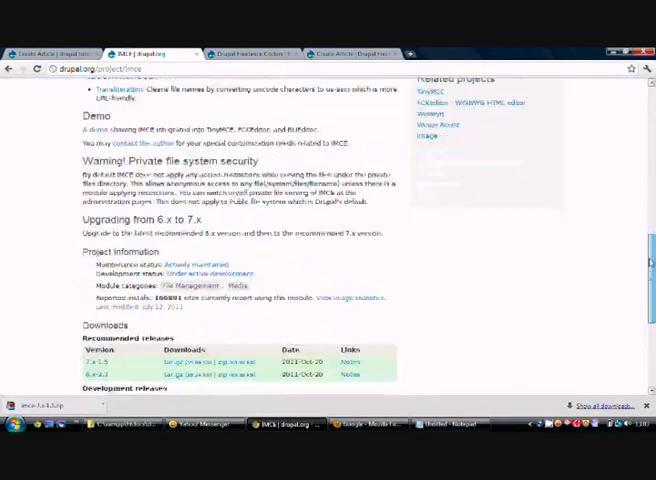
scroll(down, 3)
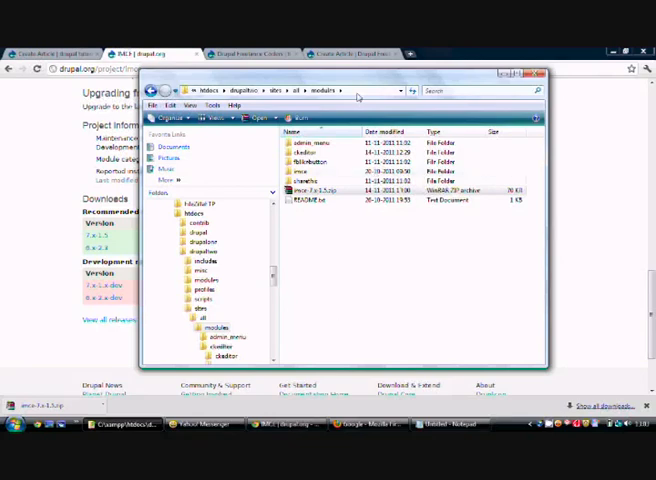
Step: Browse from the sites folder into all and then modules to view the module folders
click(290, 90)
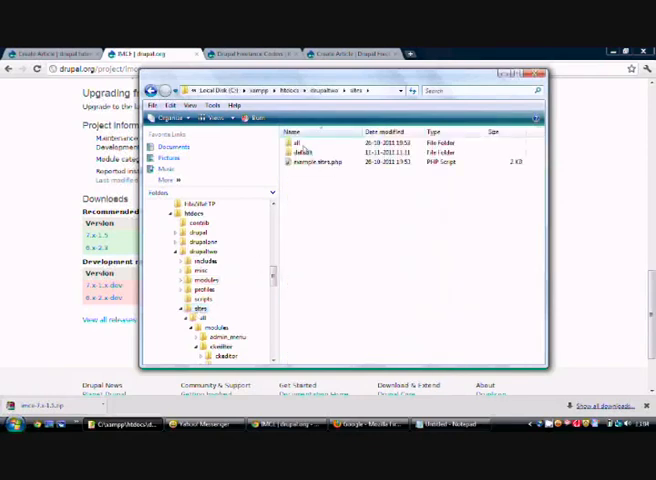
double_click(294, 132)
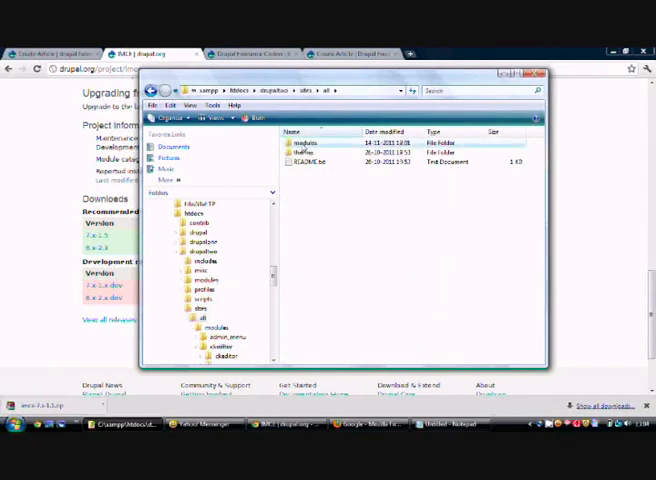
double_click(304, 140)
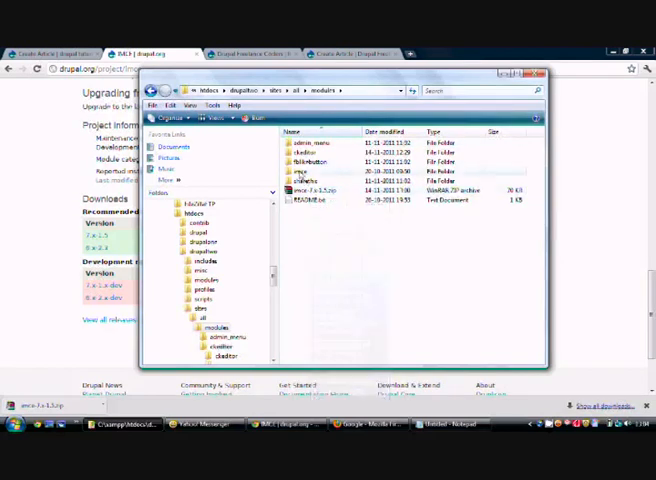
mouse_move(318, 170)
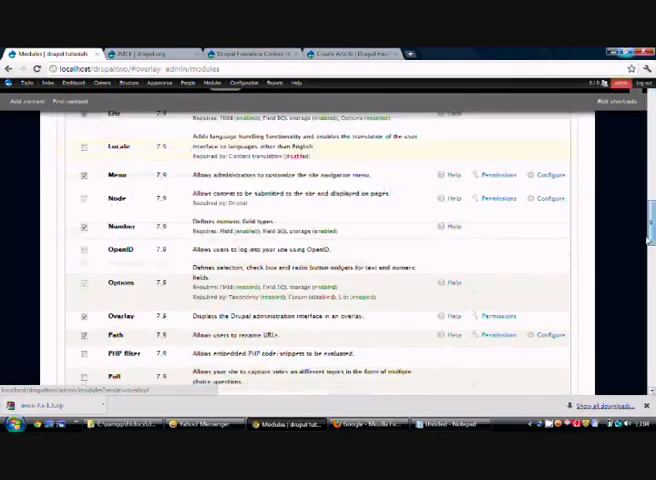
scroll(down, 3)
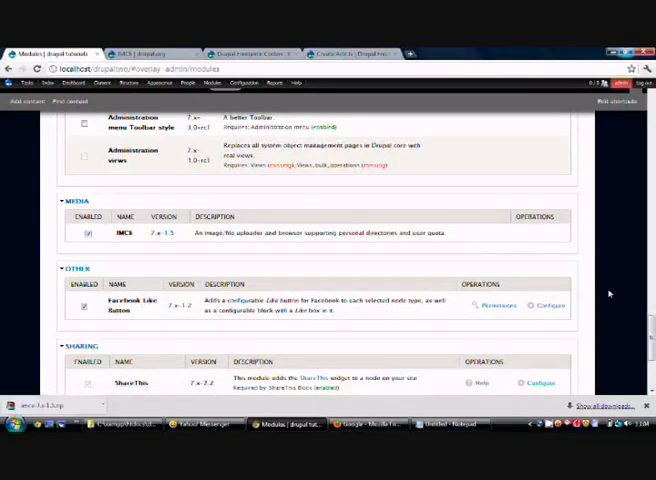
scroll(down, 3)
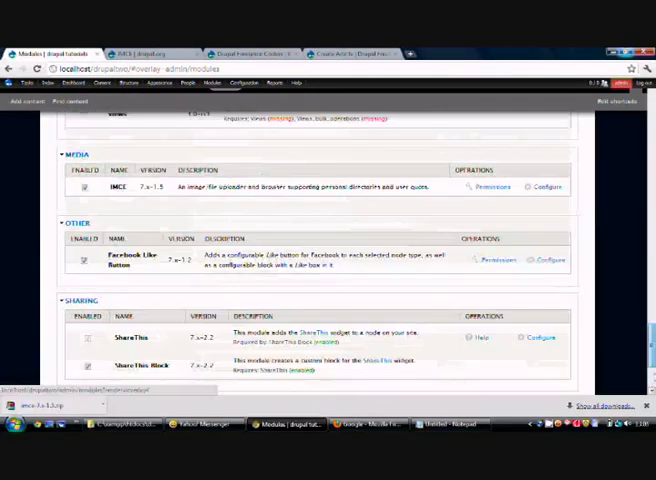
scroll(down, 3)
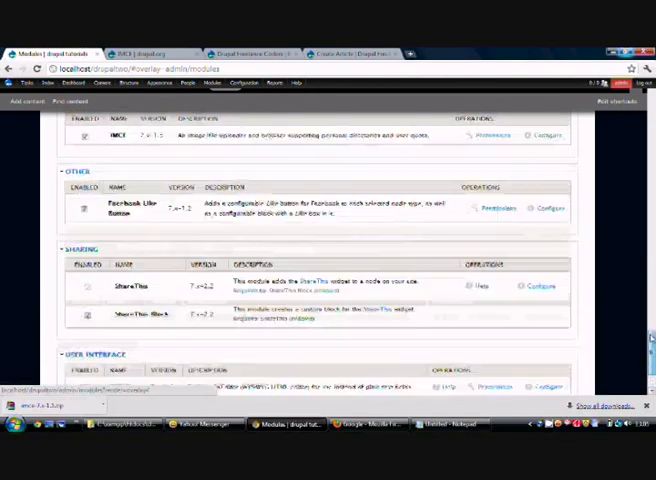
scroll(up, 3)
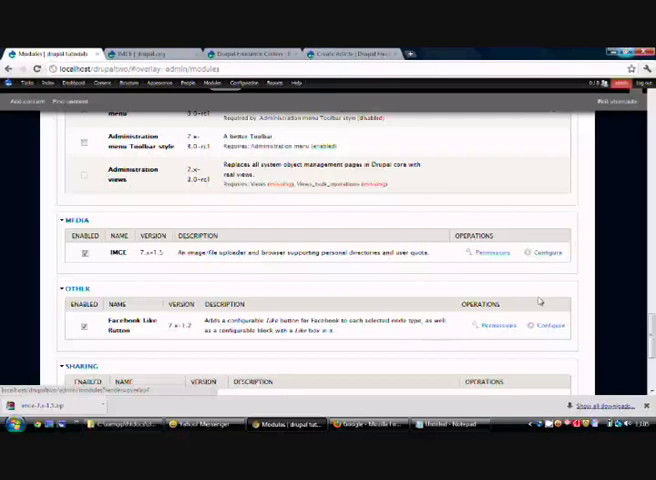
click(492, 252)
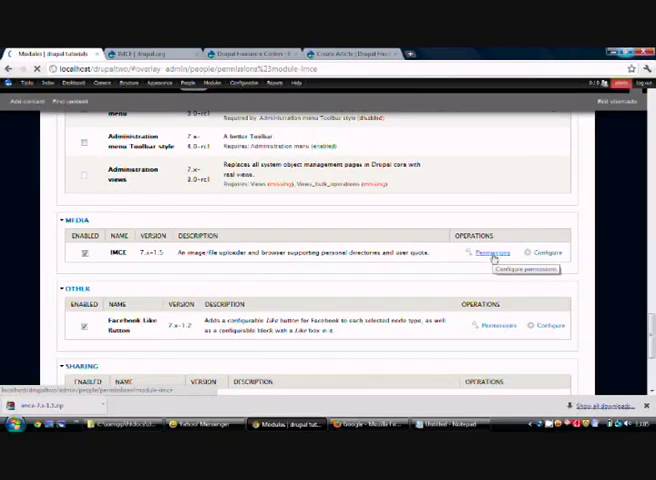
click(492, 252)
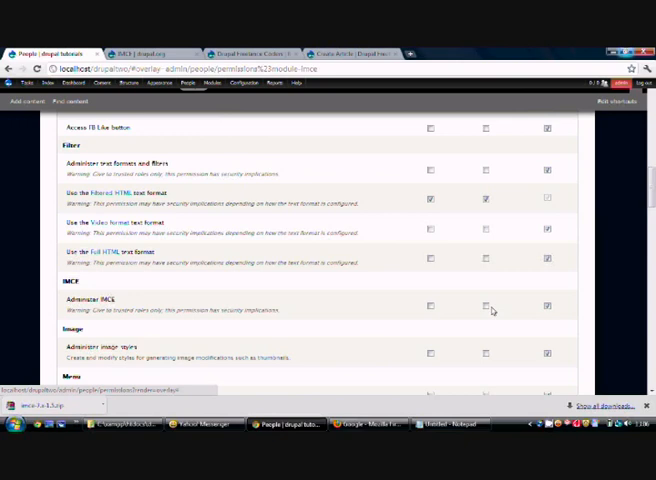
mouse_move(492, 310)
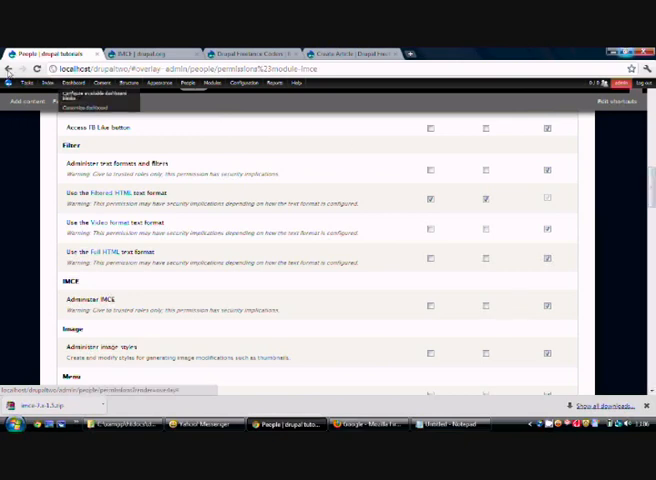
click(214, 84)
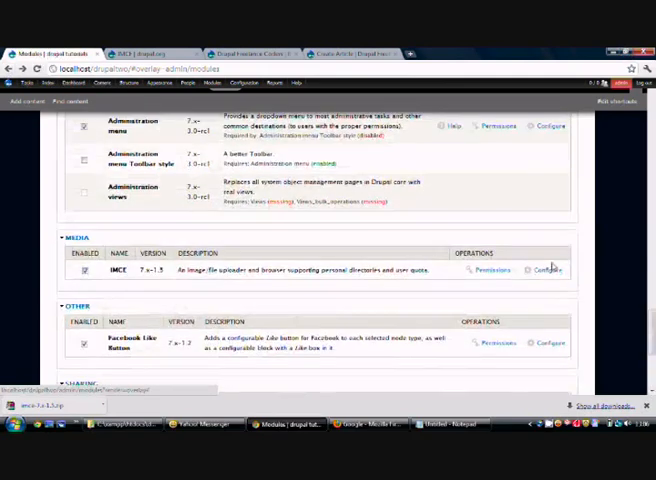
Step: Go to the IMCE configuration and edit the User-1 profile
click(548, 270)
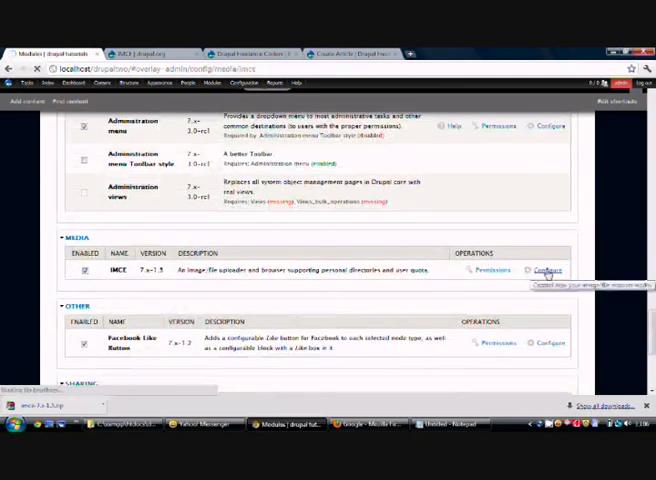
click(548, 270)
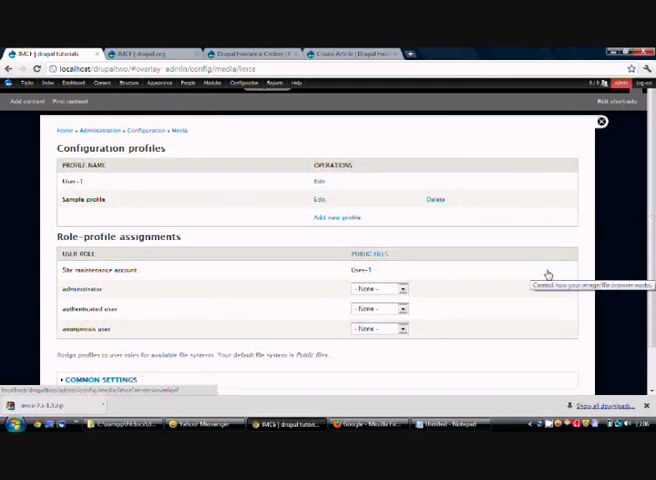
mouse_move(338, 192)
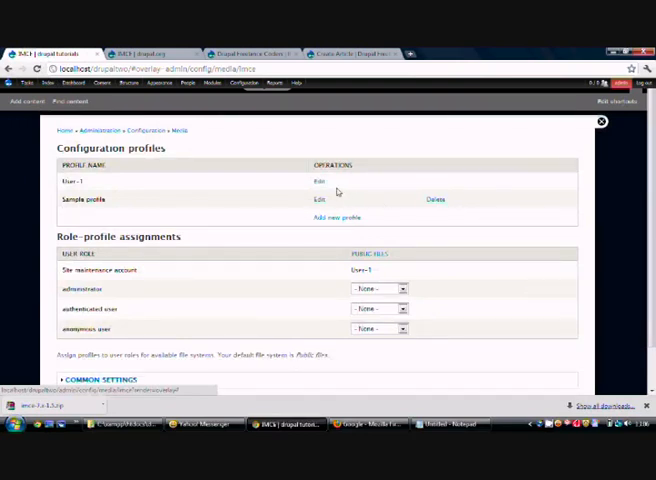
click(316, 180)
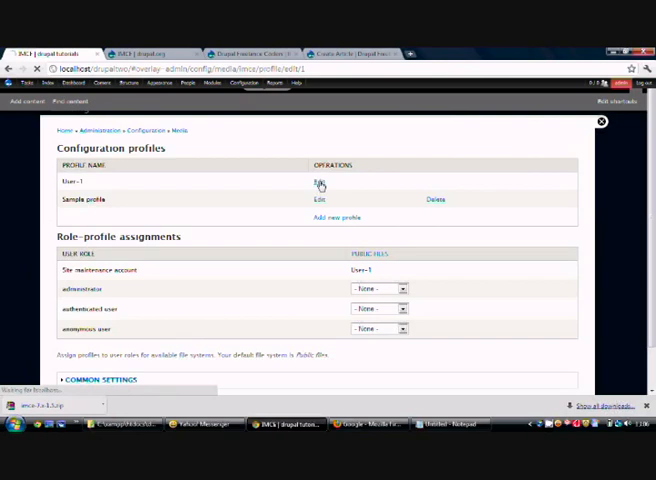
click(320, 184)
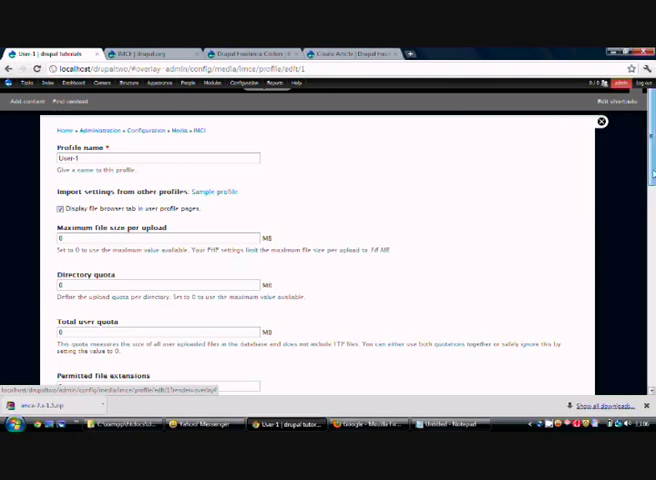
Step: Review the User-1 profile settings and save the configuration
scroll(down, 3)
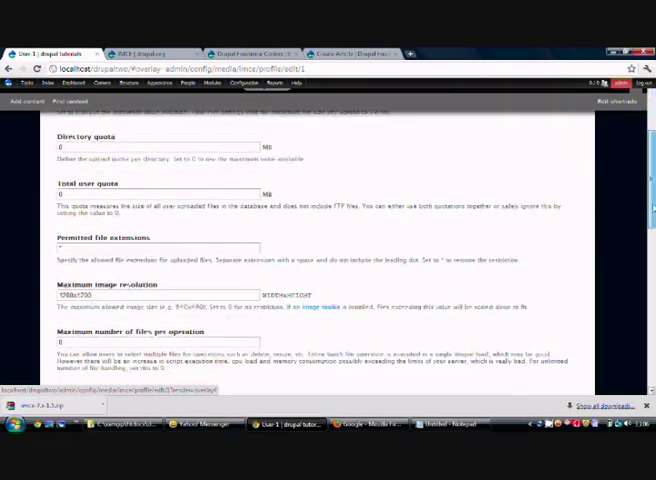
scroll(down, 3)
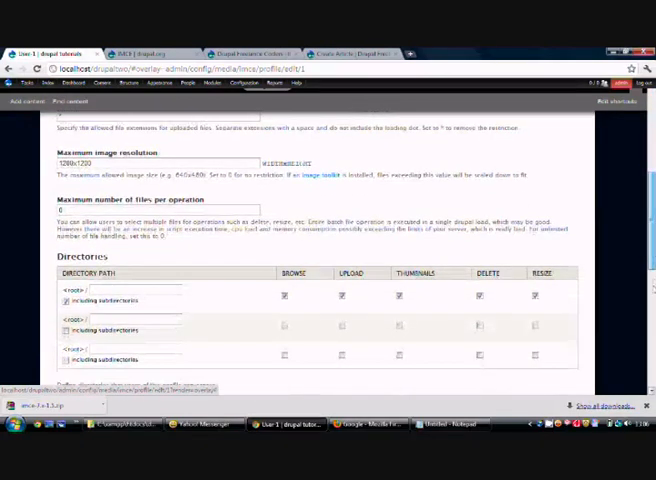
scroll(down, 3)
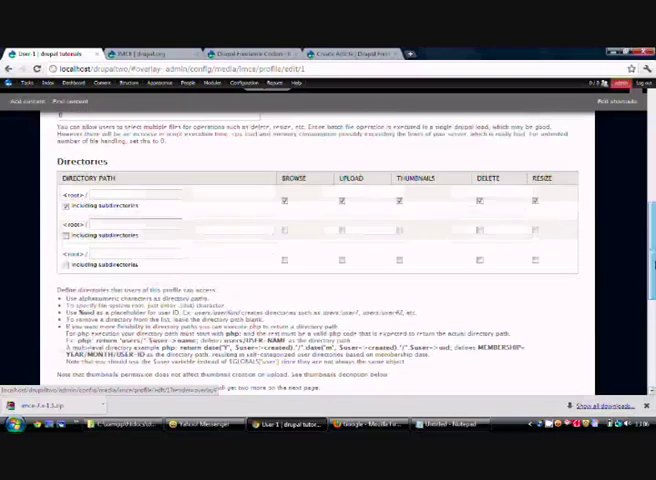
scroll(up, 3)
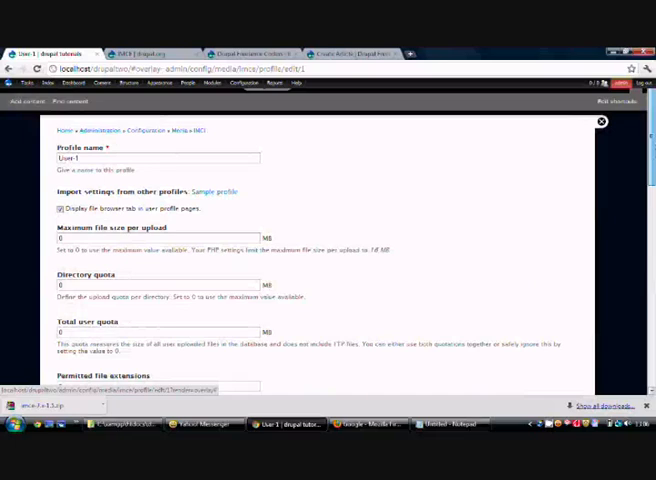
scroll(down, 3)
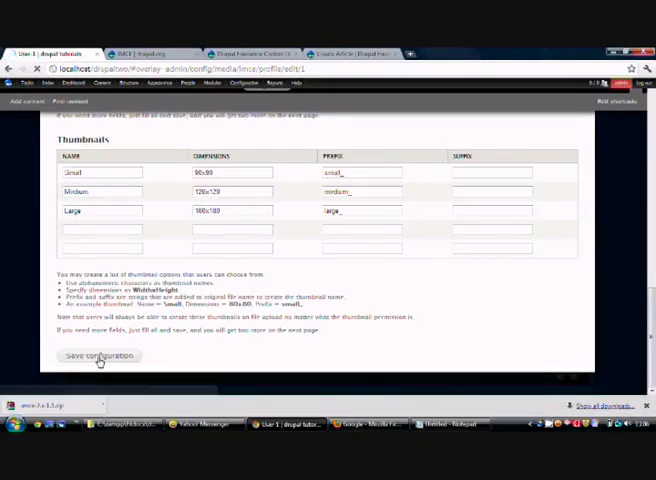
click(98, 356)
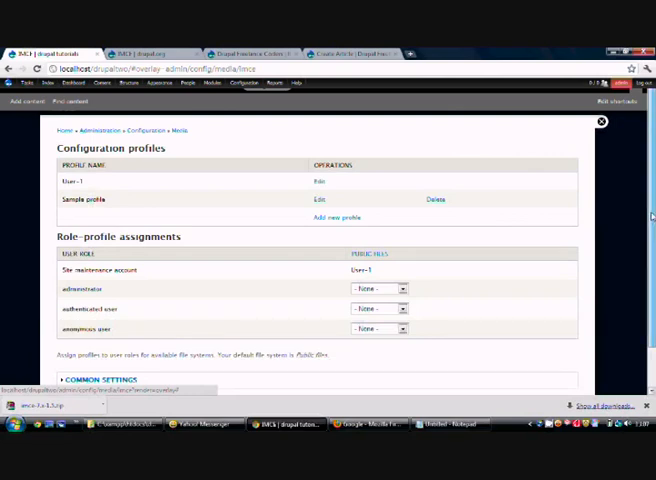
Step: Assign the User-1 profile to the administrator role and save the configuration
scroll(down, 3)
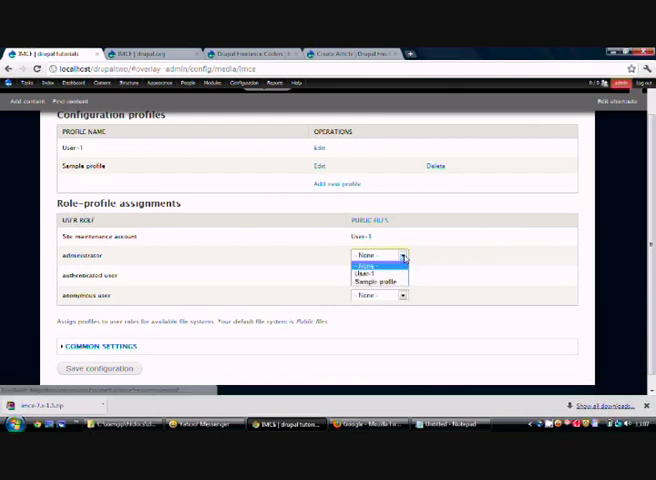
click(364, 272)
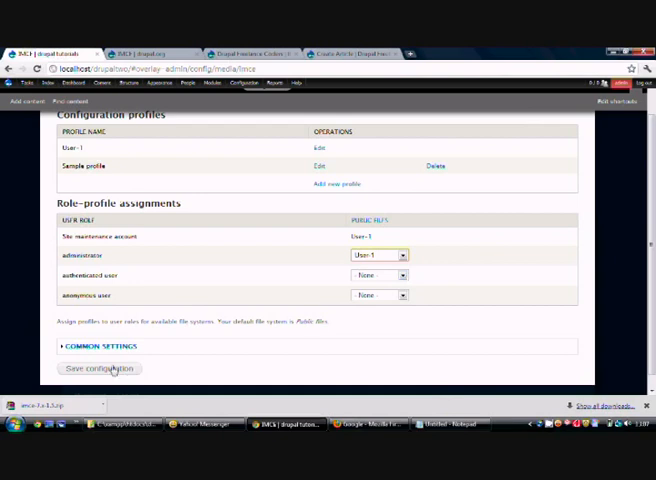
click(98, 368)
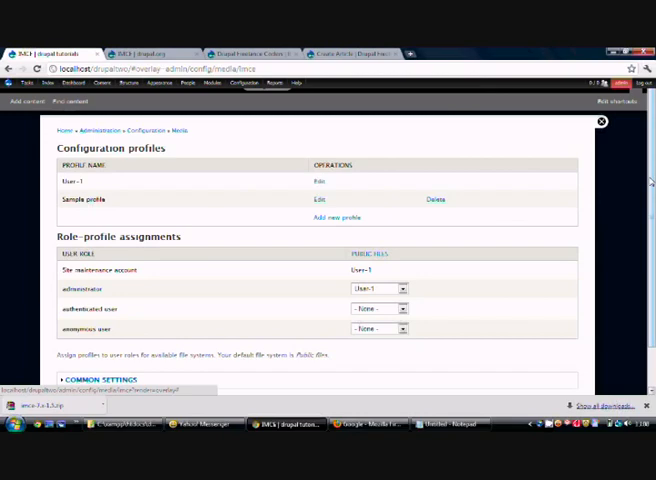
Step: From the Modules list, go to CKEditor's configuration and edit the Advanced profile
click(208, 84)
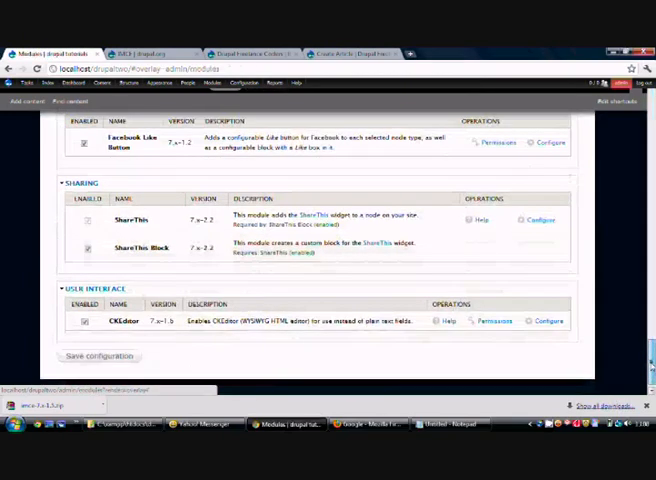
mouse_move(548, 320)
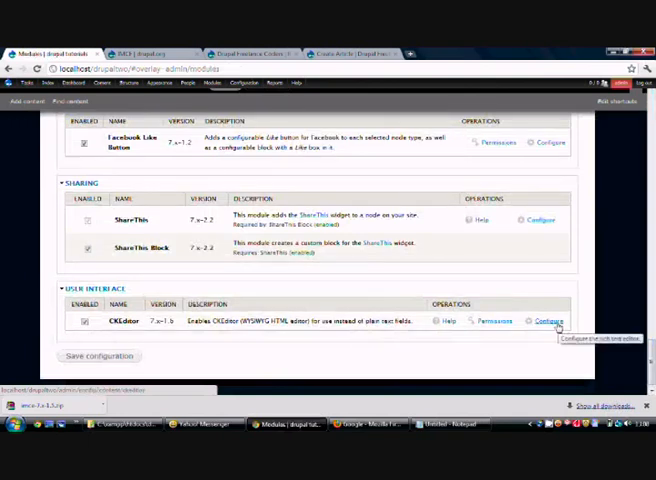
click(550, 320)
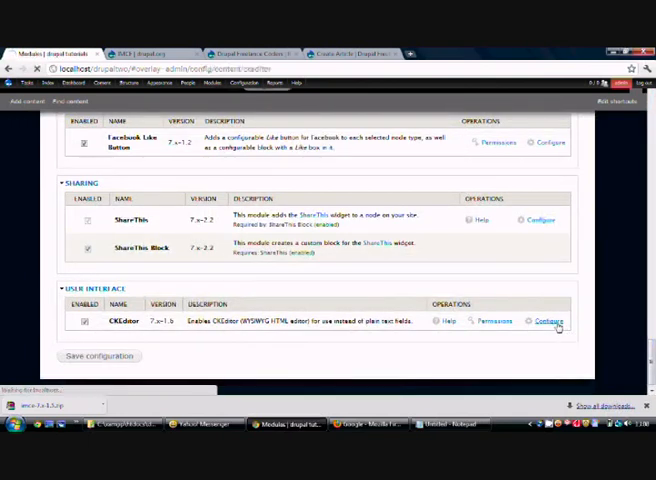
click(548, 320)
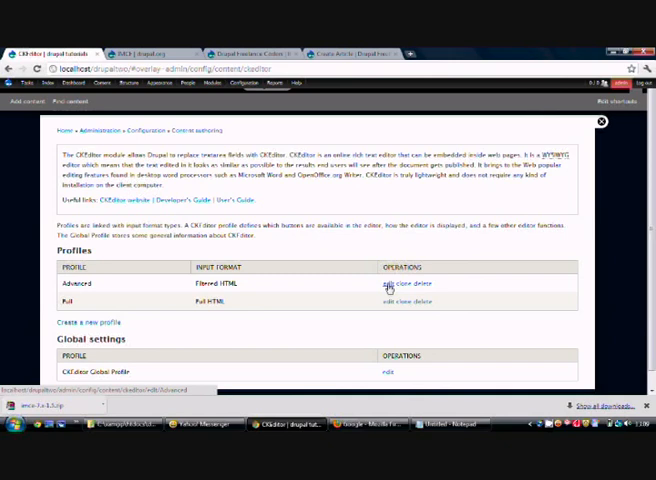
click(384, 284)
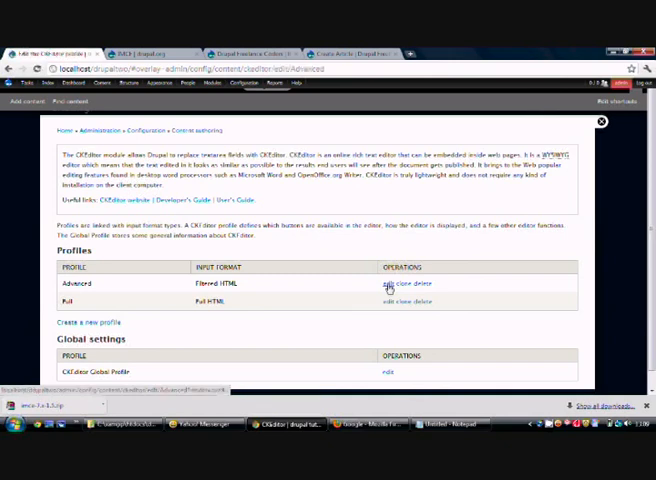
click(388, 284)
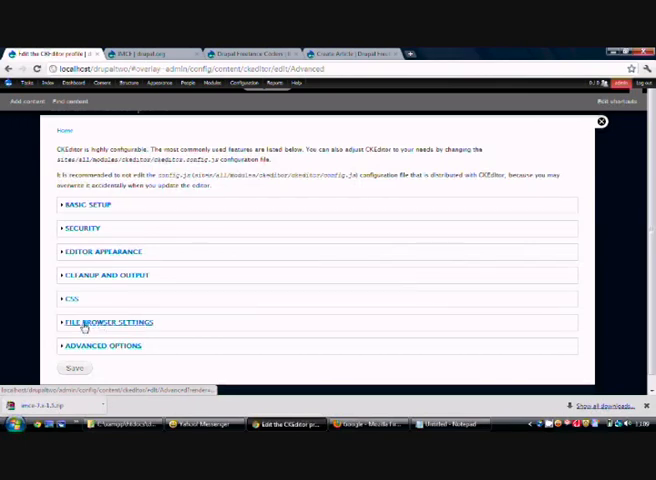
Step: In File Browser Settings, choose IMCE as the file browser for the link dialog
click(110, 322)
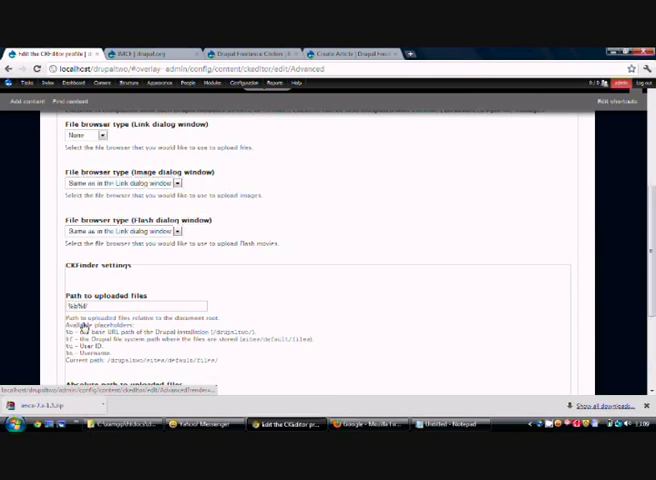
scroll(up, 3)
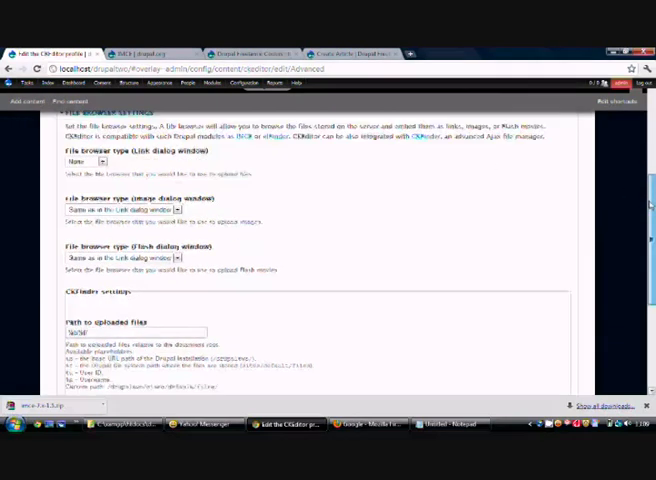
scroll(up, 3)
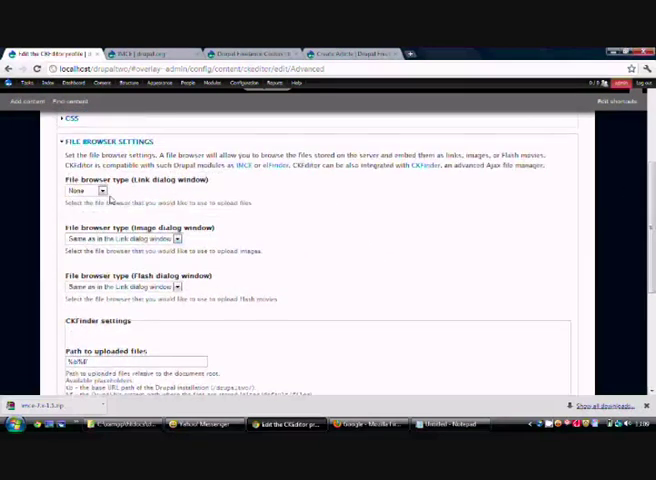
click(90, 190)
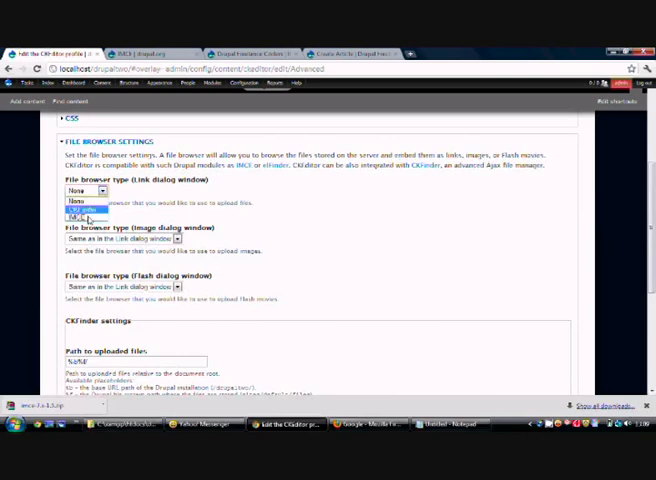
click(84, 216)
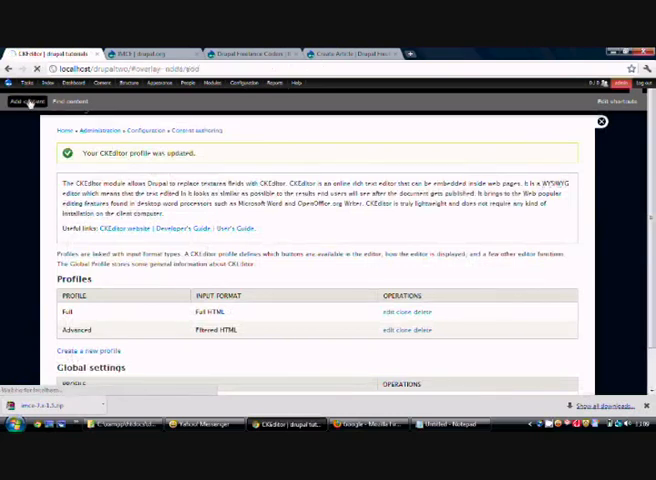
Step: Create a new Article and bring up Browse Server from the body's image dialog
click(28, 100)
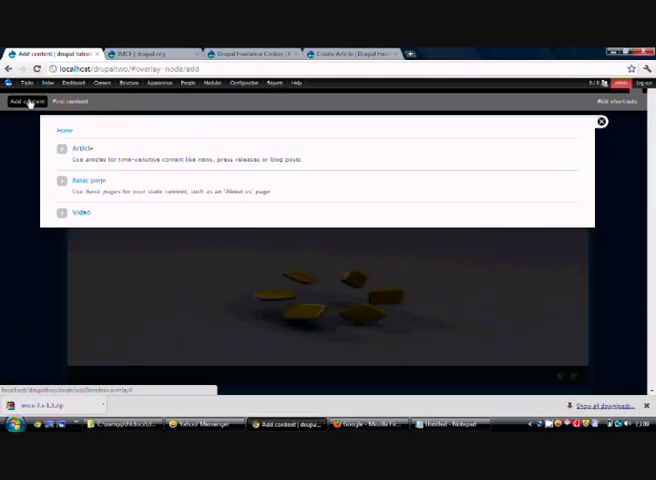
click(80, 144)
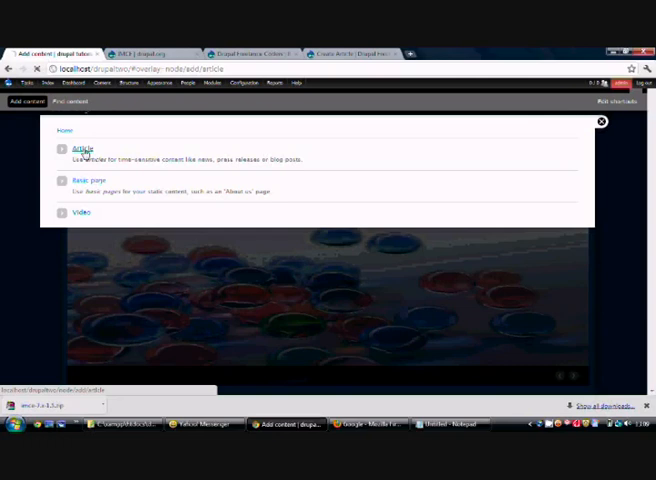
click(78, 144)
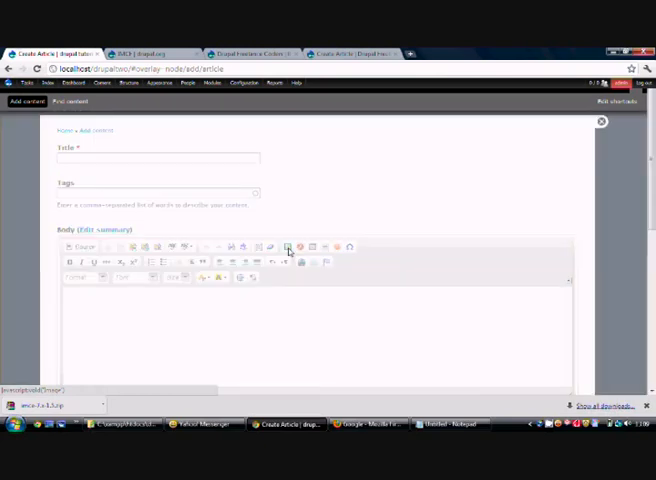
click(288, 246)
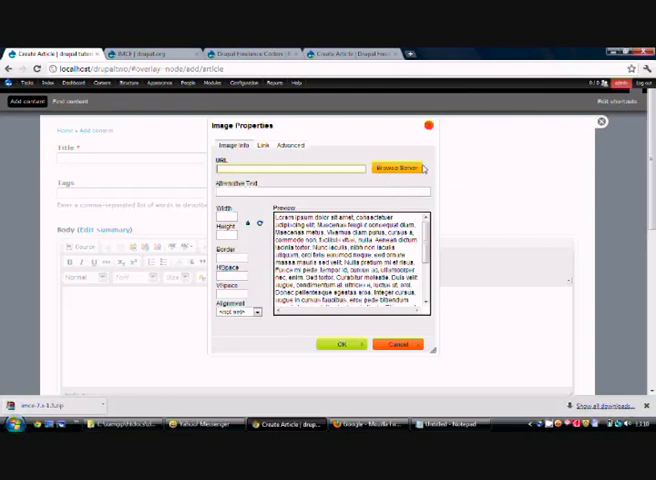
mouse_move(440, 172)
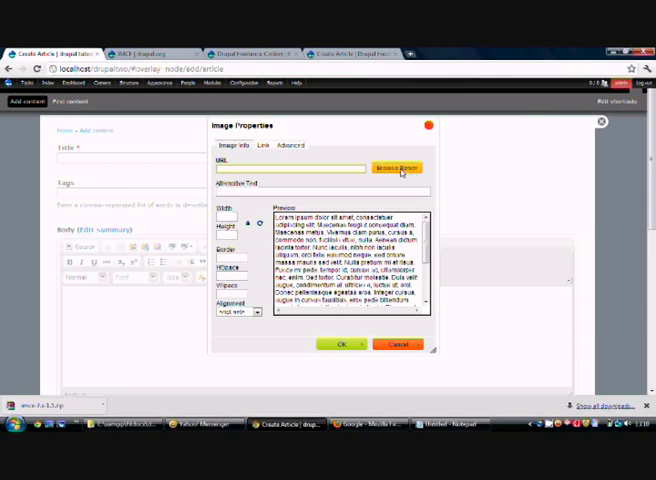
mouse_move(396, 168)
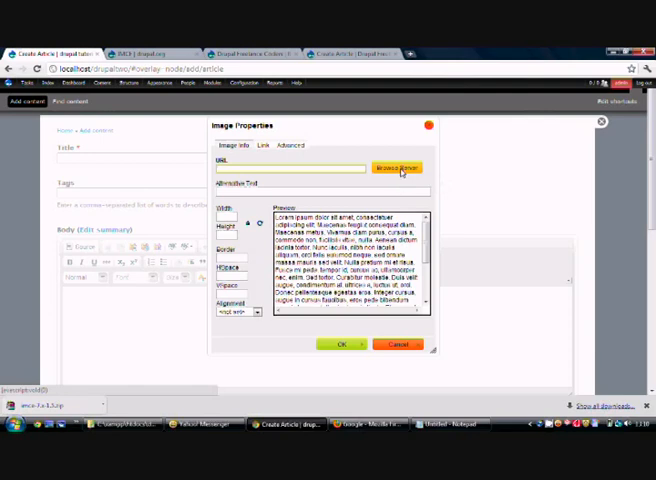
click(396, 168)
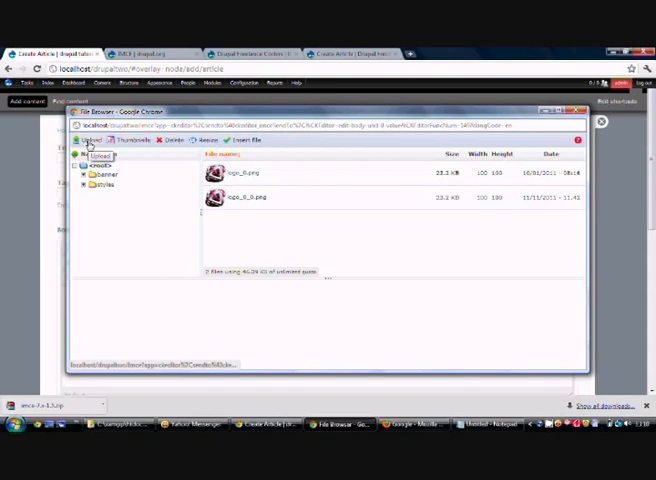
Step: Upload a photo from the Pictures folder through IMCE so it appears in the file list
click(92, 140)
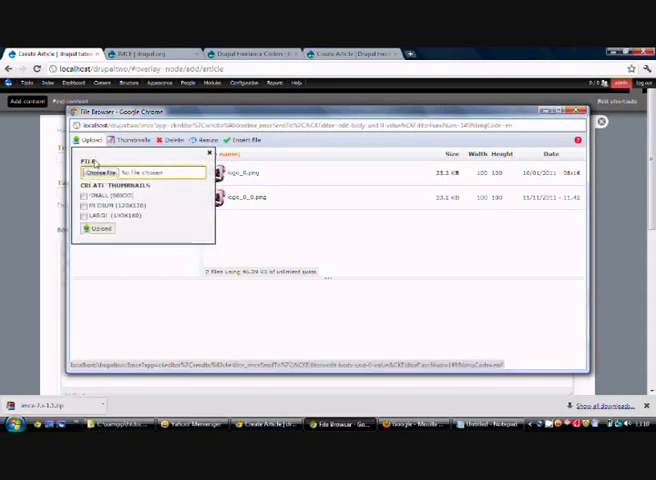
click(98, 172)
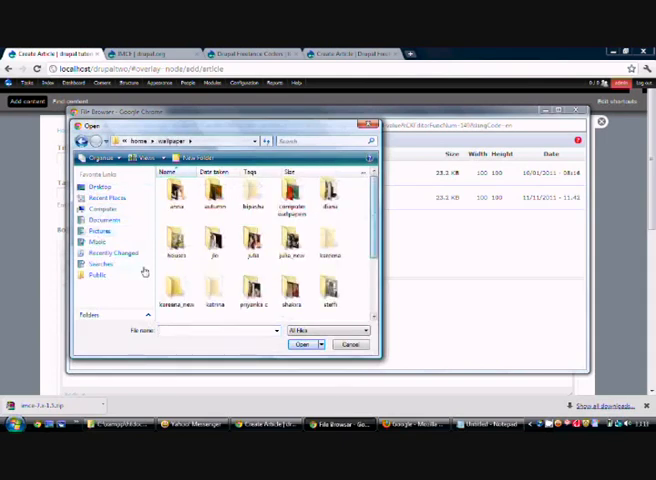
double_click(176, 248)
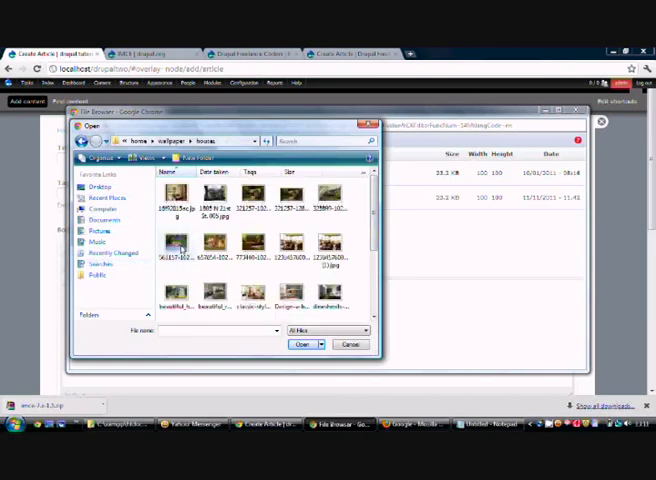
click(302, 344)
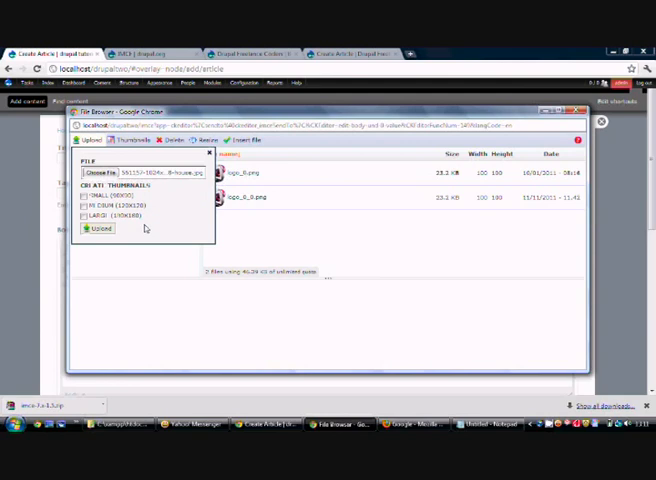
click(84, 204)
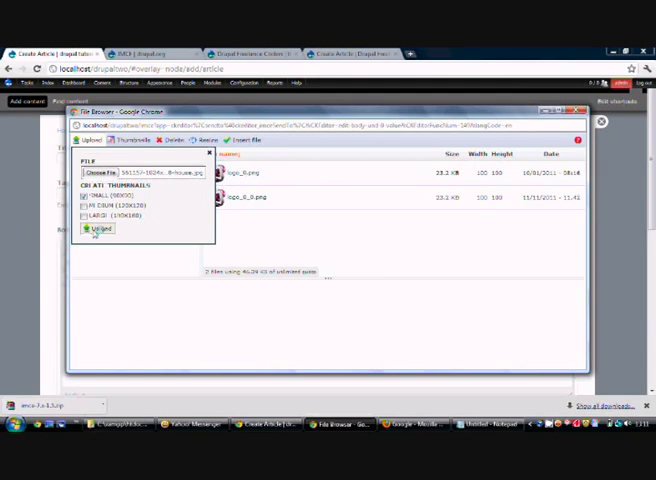
click(98, 228)
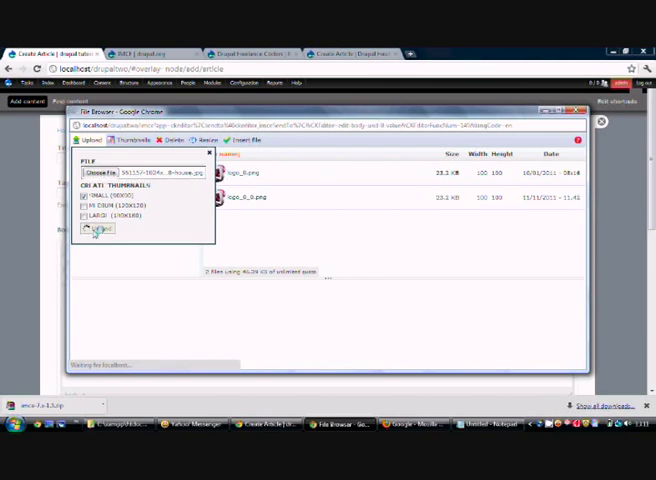
click(98, 228)
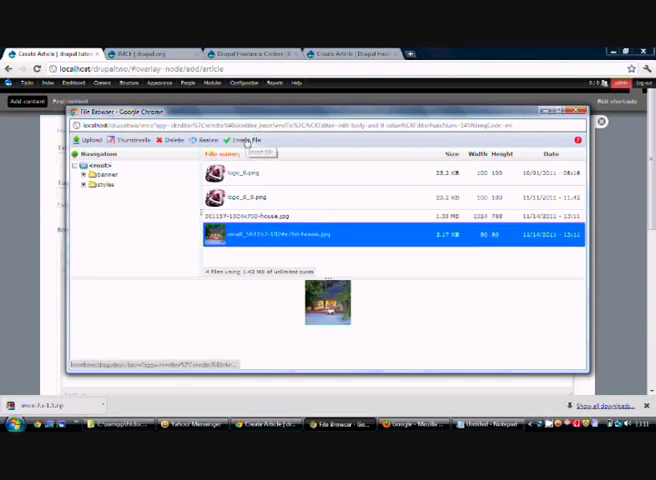
Step: Insert the uploaded photo from IMCE and confirm it into the article body
click(248, 140)
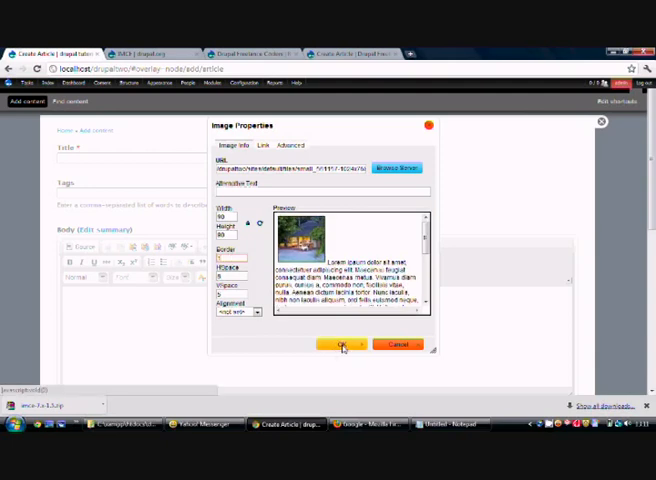
click(340, 344)
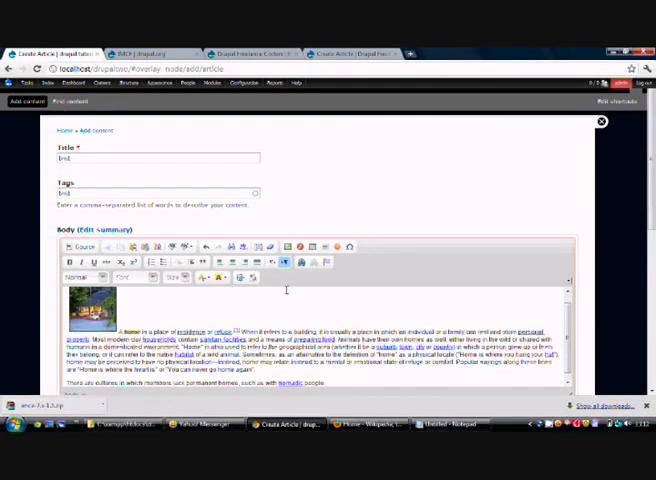
Step: Set the inserted image's alignment to Left in its Image Properties
click(92, 308)
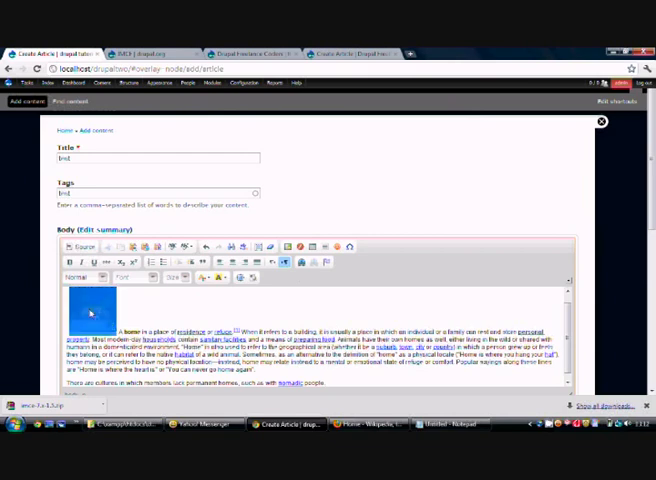
right_click(88, 310)
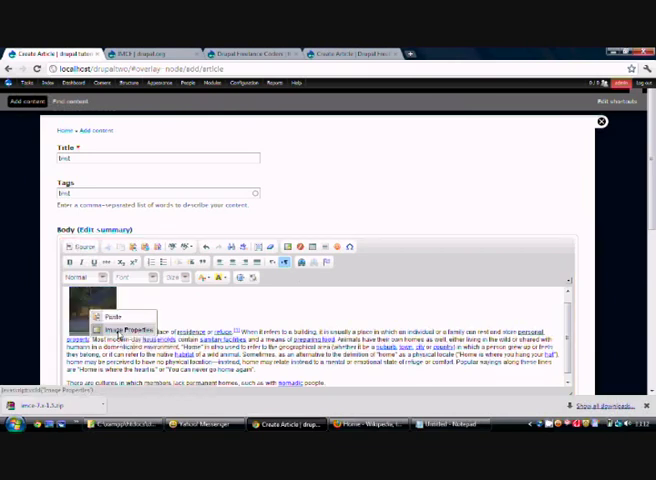
click(120, 328)
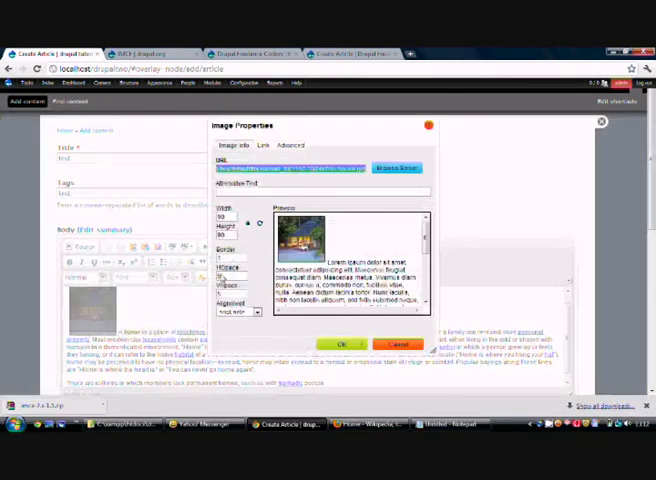
click(256, 312)
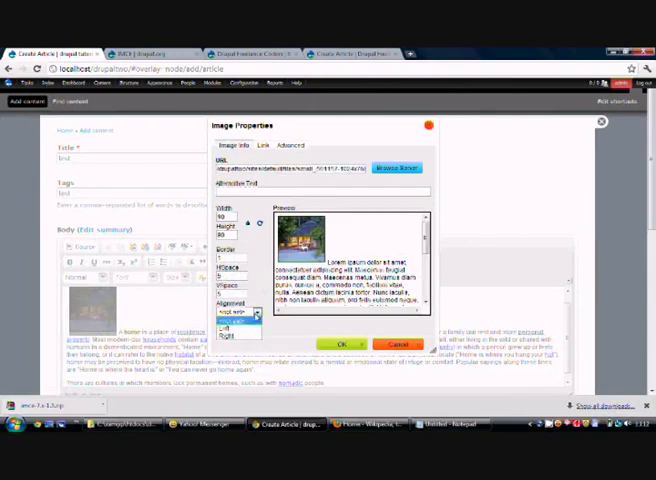
click(236, 314)
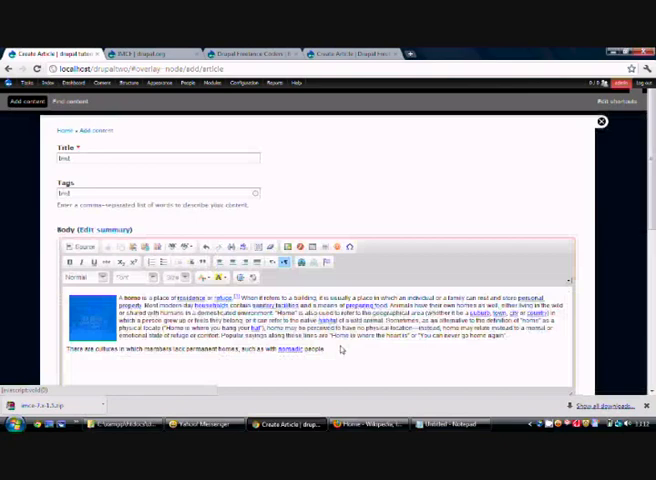
Step: Save and publish the new 'test' article and review its page, where the image is missing
scroll(down, 3)
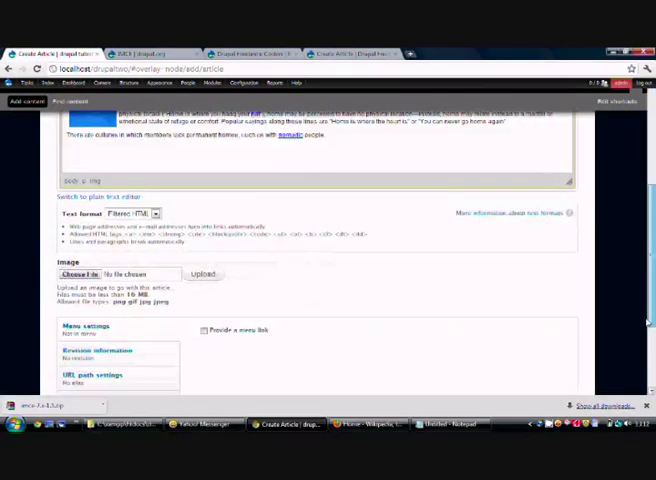
scroll(down, 3)
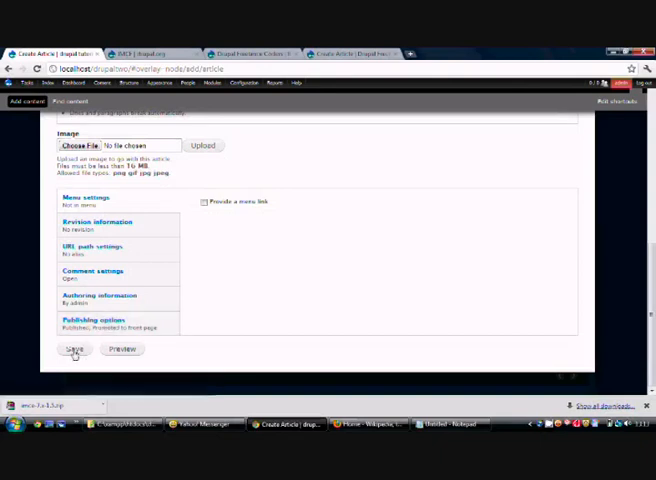
click(72, 348)
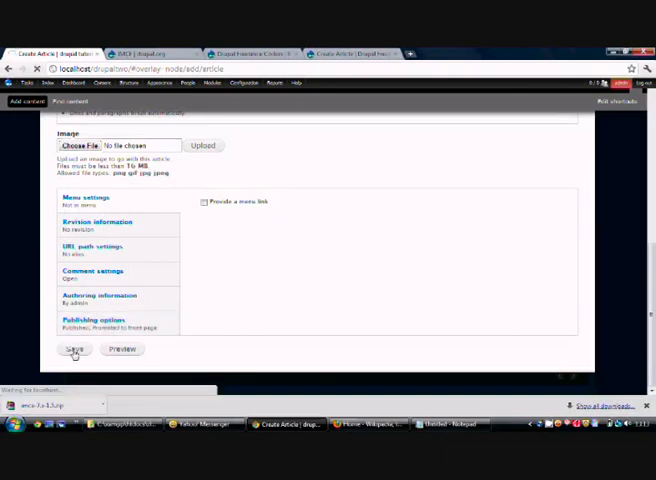
click(74, 348)
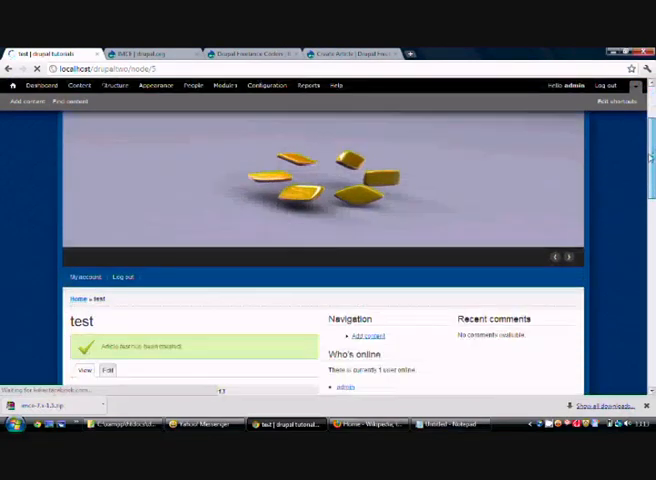
scroll(down, 3)
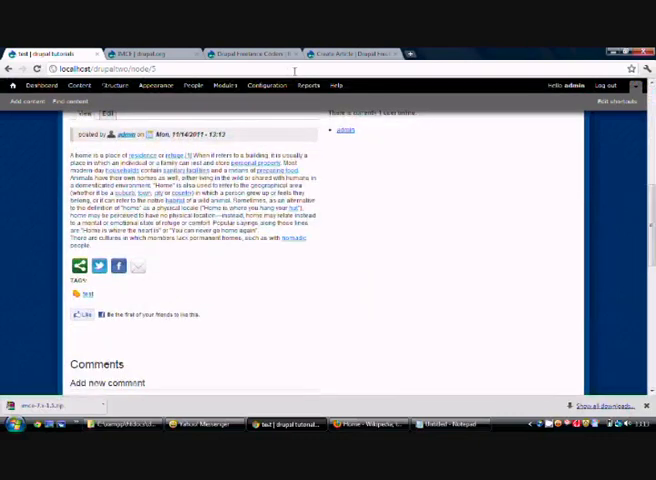
mouse_move(344, 184)
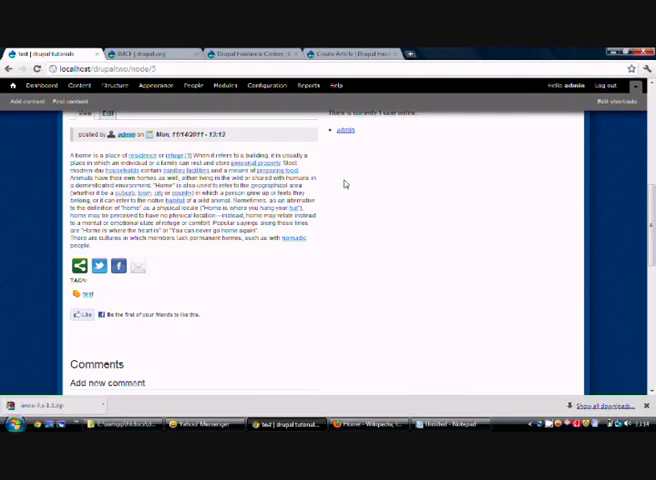
Step: Reach the CKEditor module's configuration from the Modules list
click(224, 84)
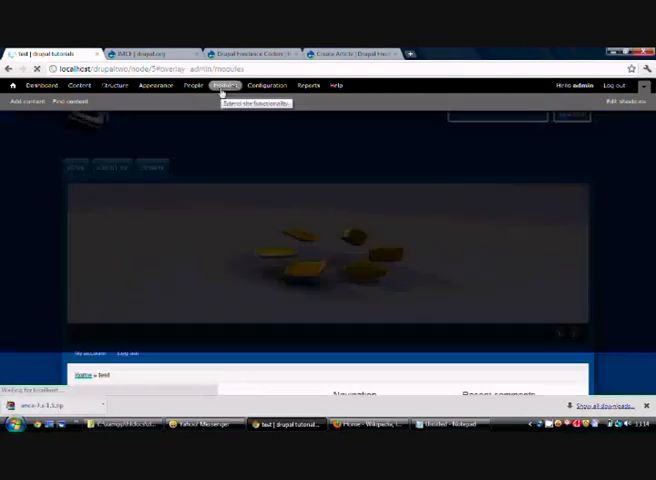
click(224, 84)
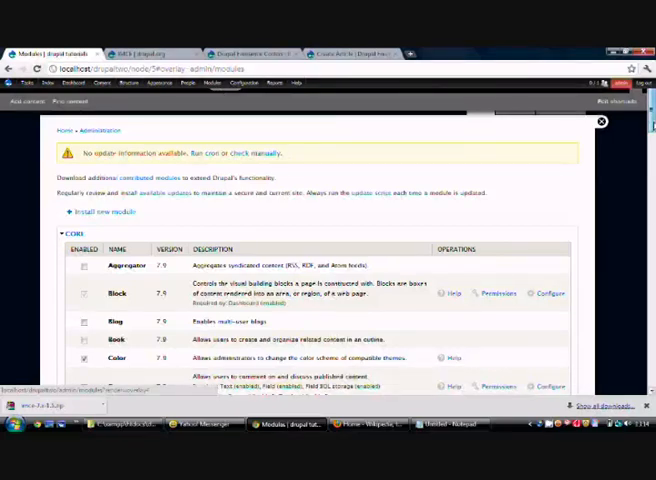
scroll(down, 3)
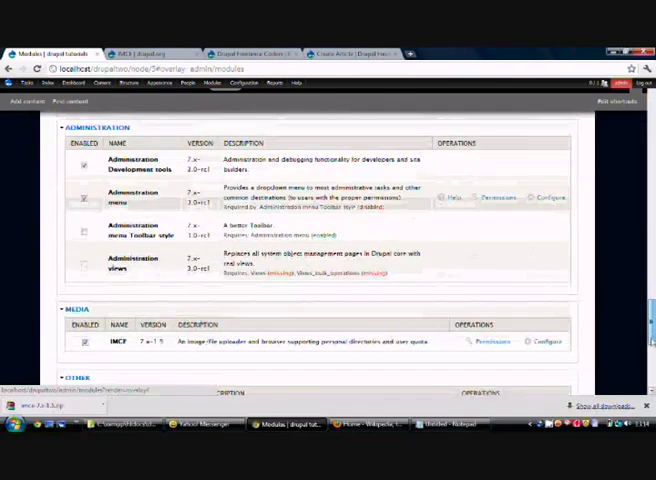
scroll(down, 3)
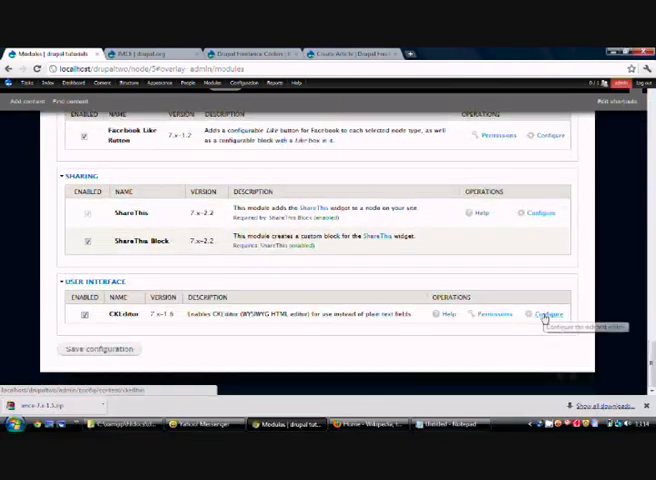
click(548, 314)
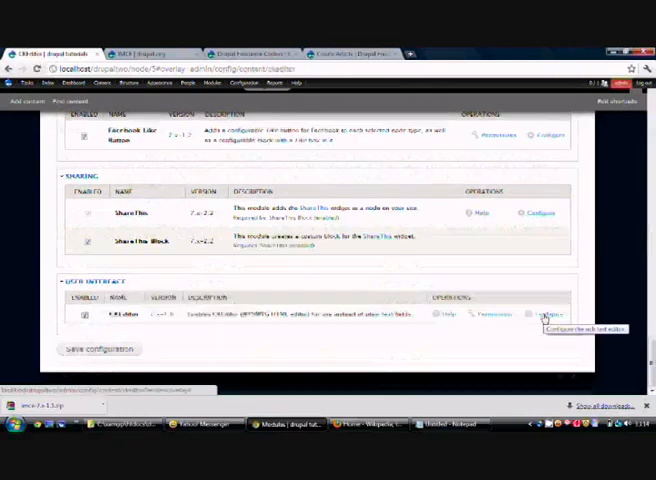
click(548, 316)
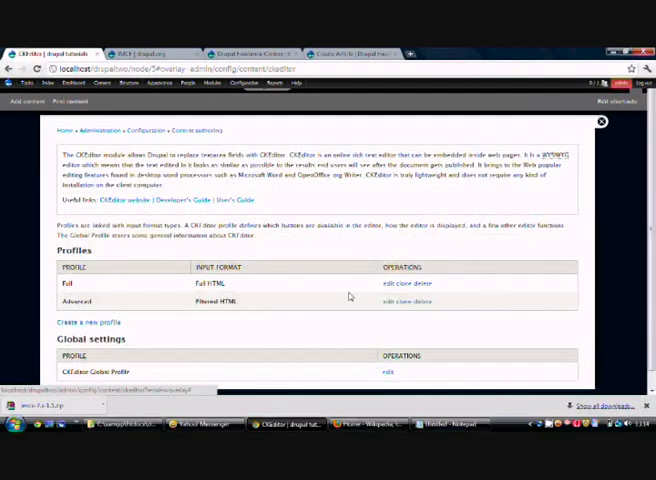
mouse_move(306, 320)
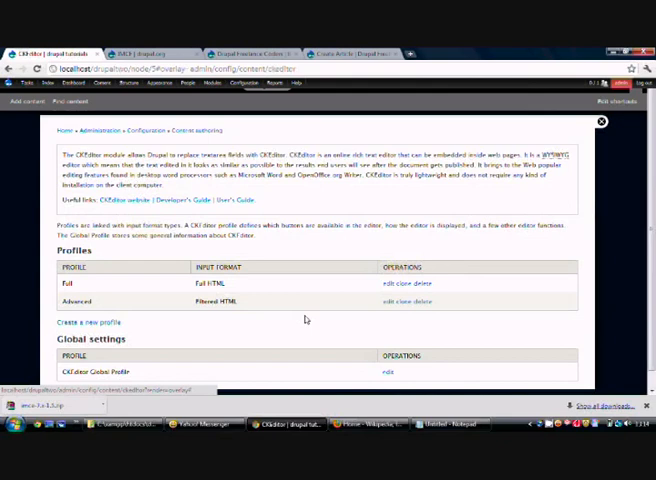
mouse_move(388, 304)
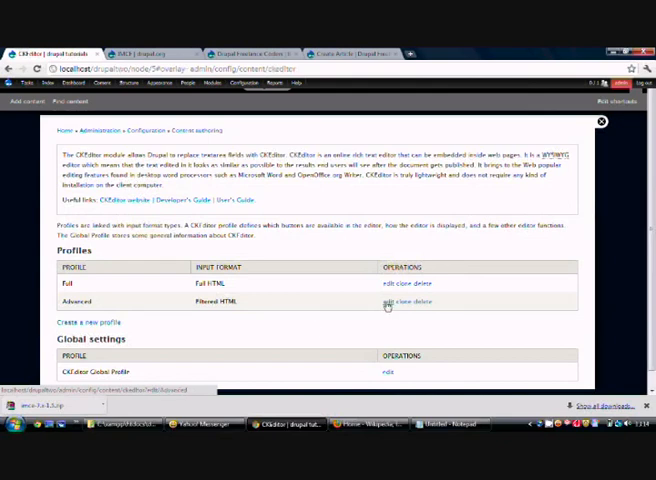
Step: Edit the Advanced CKEditor profile assigned to Filtered HTML
click(388, 304)
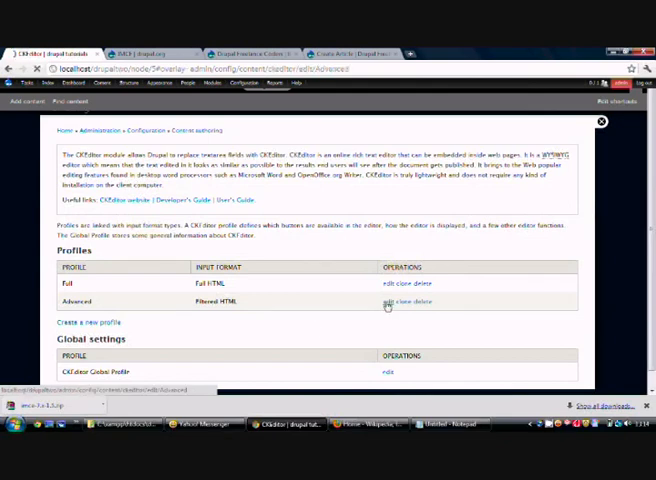
click(388, 304)
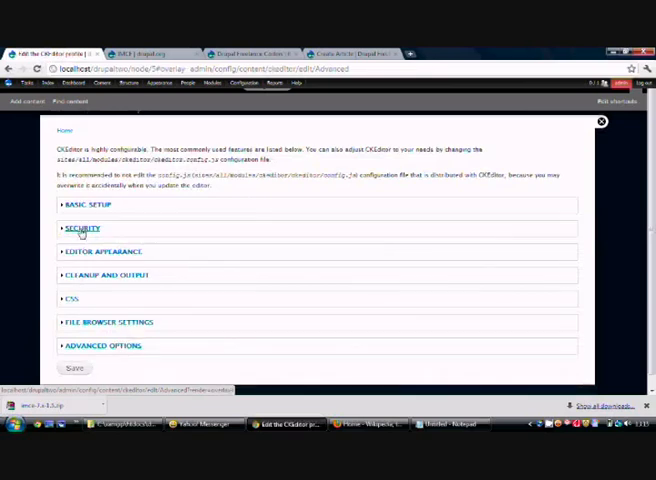
Step: Expand the profile's Security section to review its text format filters
click(80, 228)
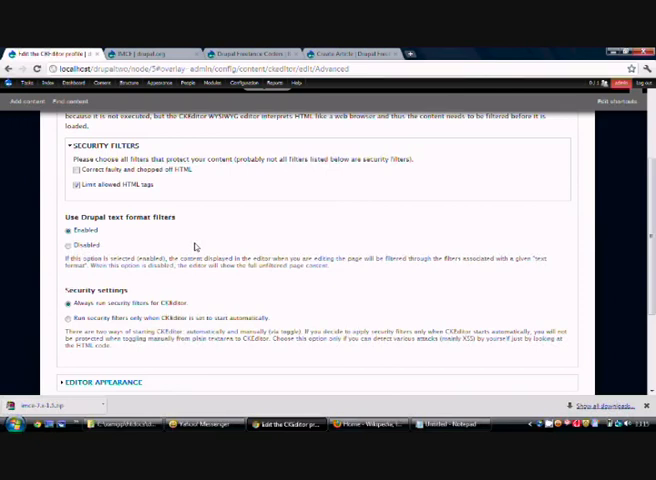
click(244, 84)
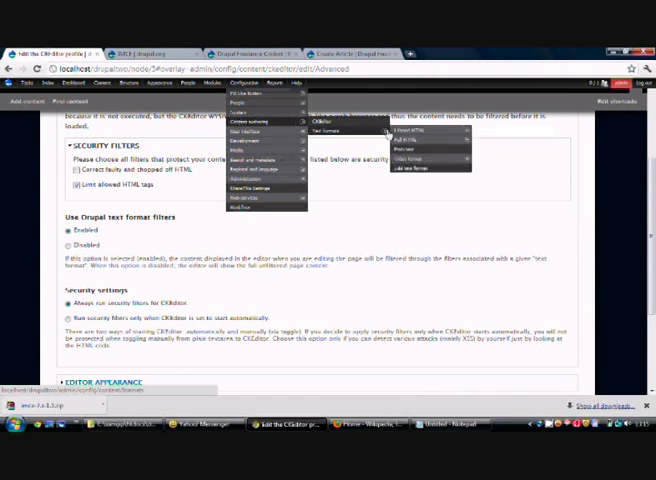
Step: Add <img> to Filtered HTML's allowed tags and save the configuration
click(412, 132)
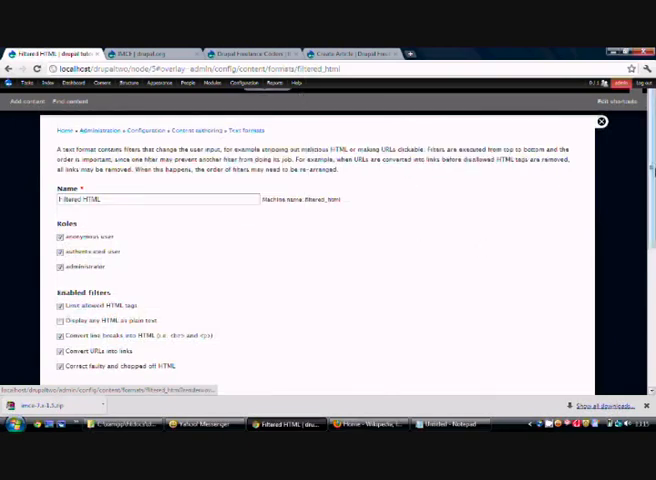
scroll(down, 3)
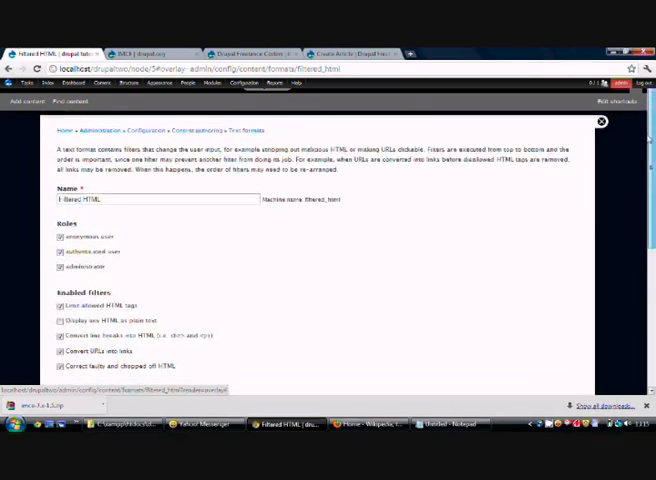
scroll(down, 3)
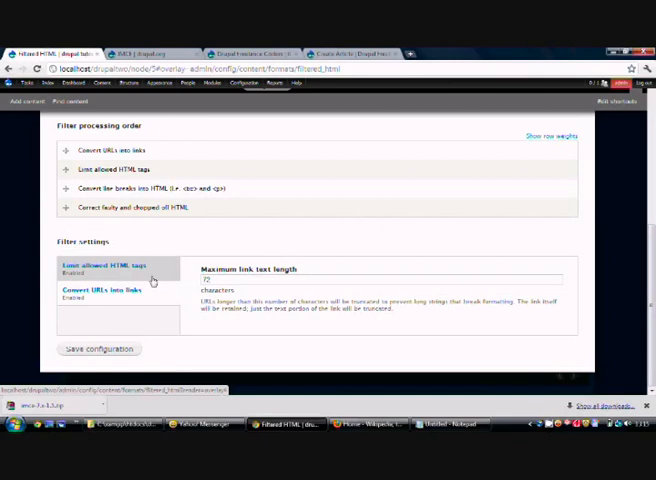
click(104, 268)
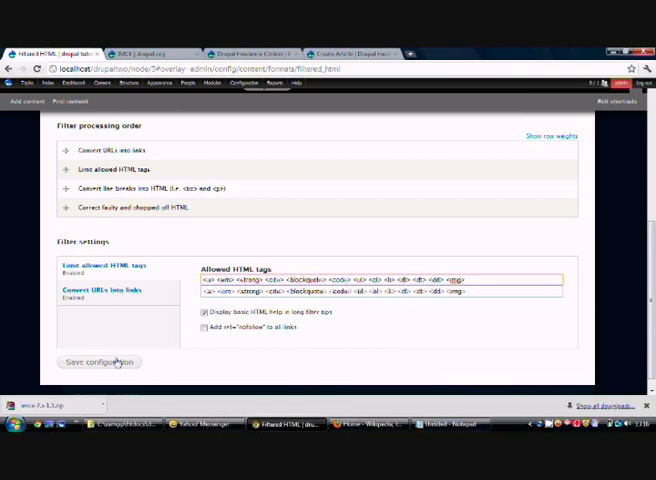
click(100, 362)
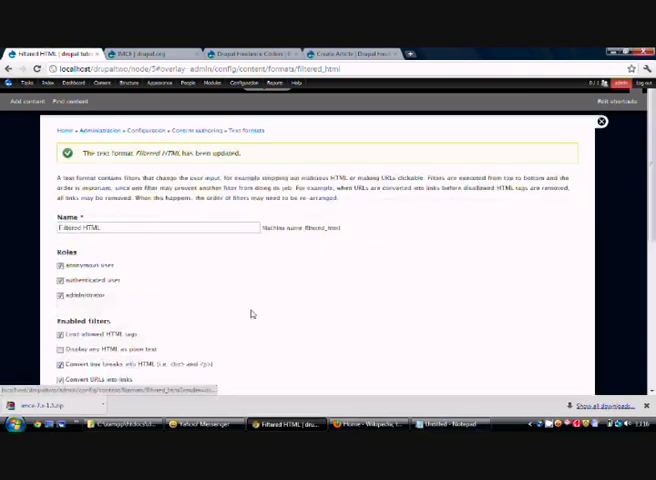
click(12, 84)
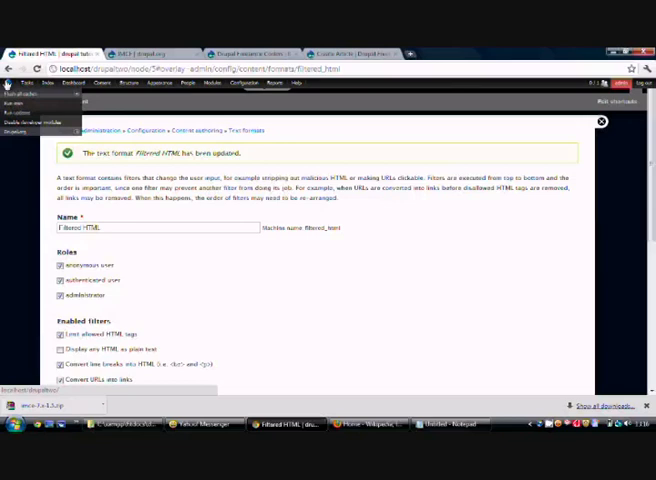